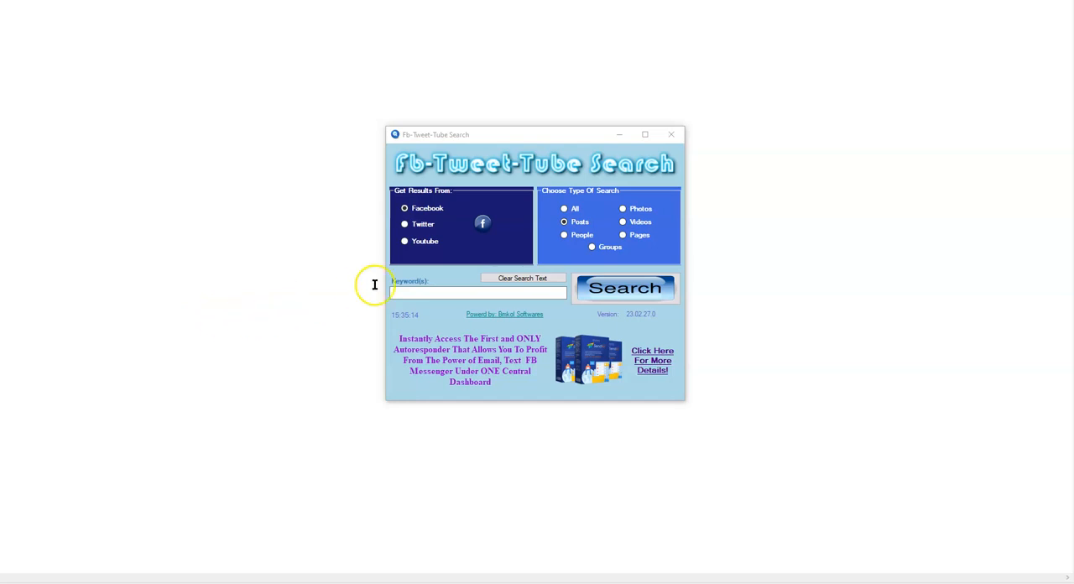
mouse_move(420, 178)
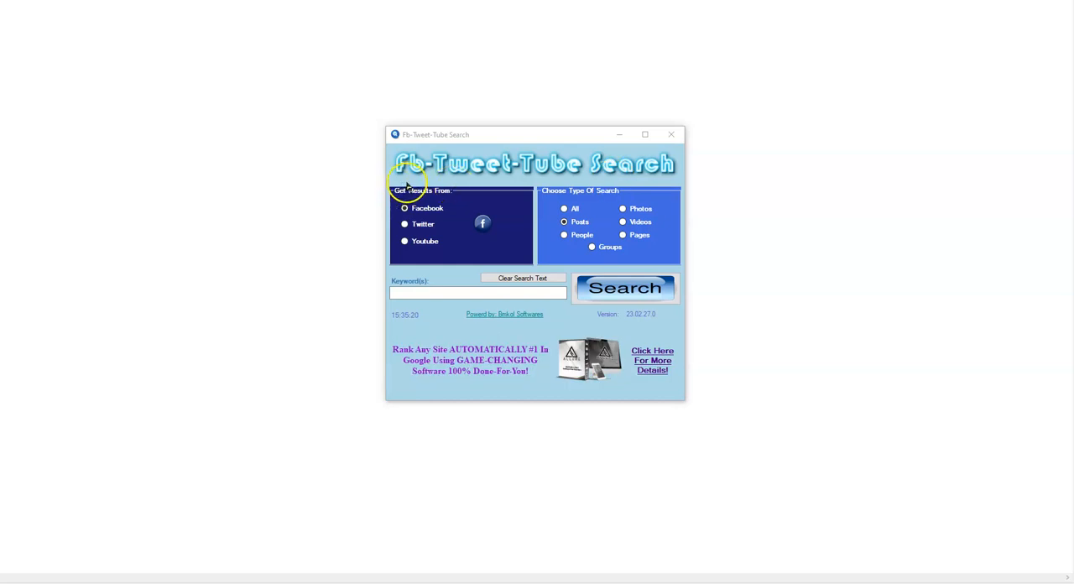
mouse_move(481, 139)
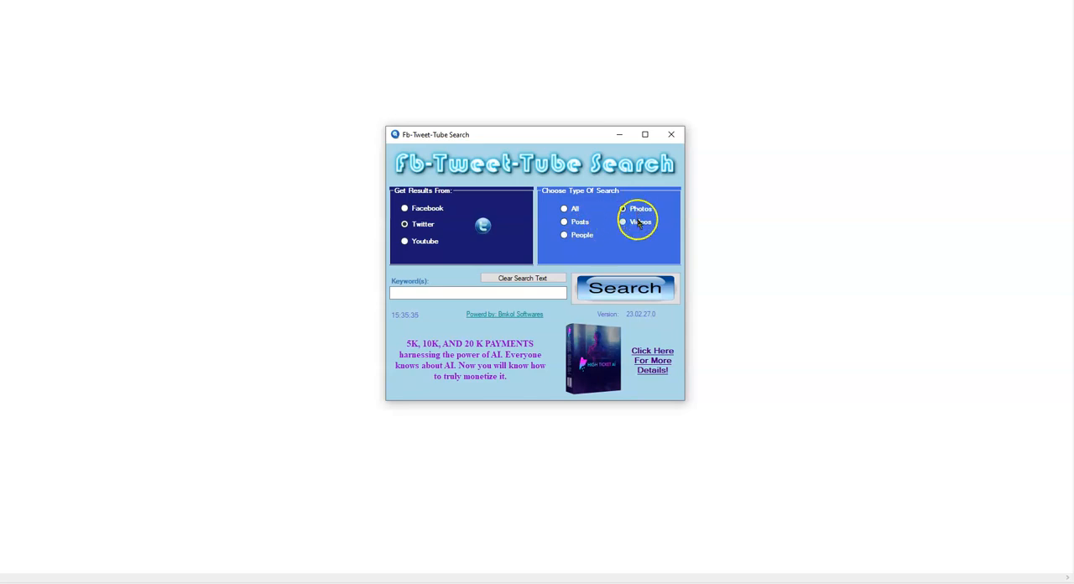
Run a Facebook Posts search for 'openAI ChatGPT' with Facebook as the source.
click(405, 241)
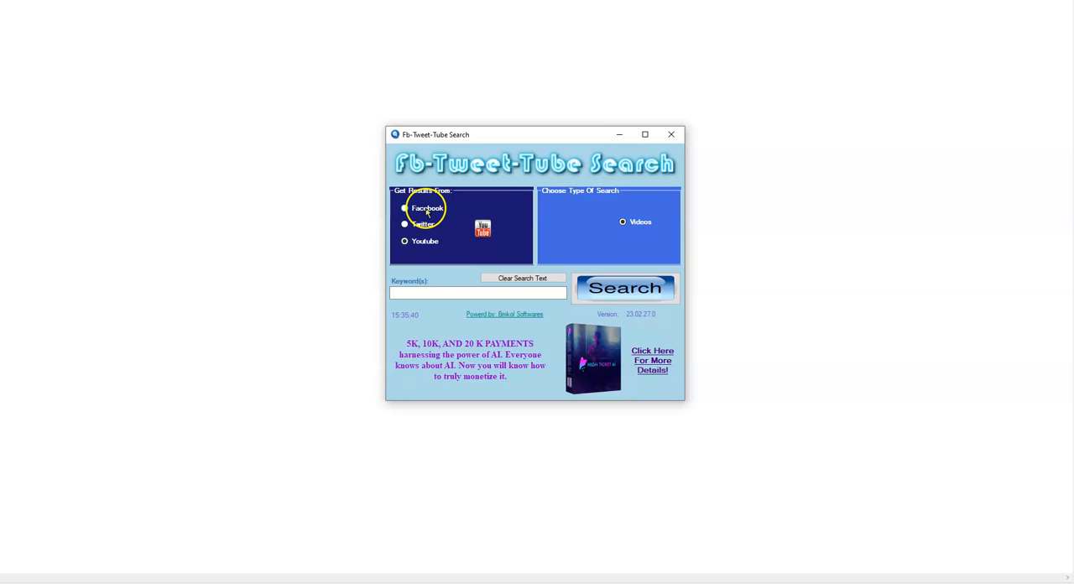
click(404, 208)
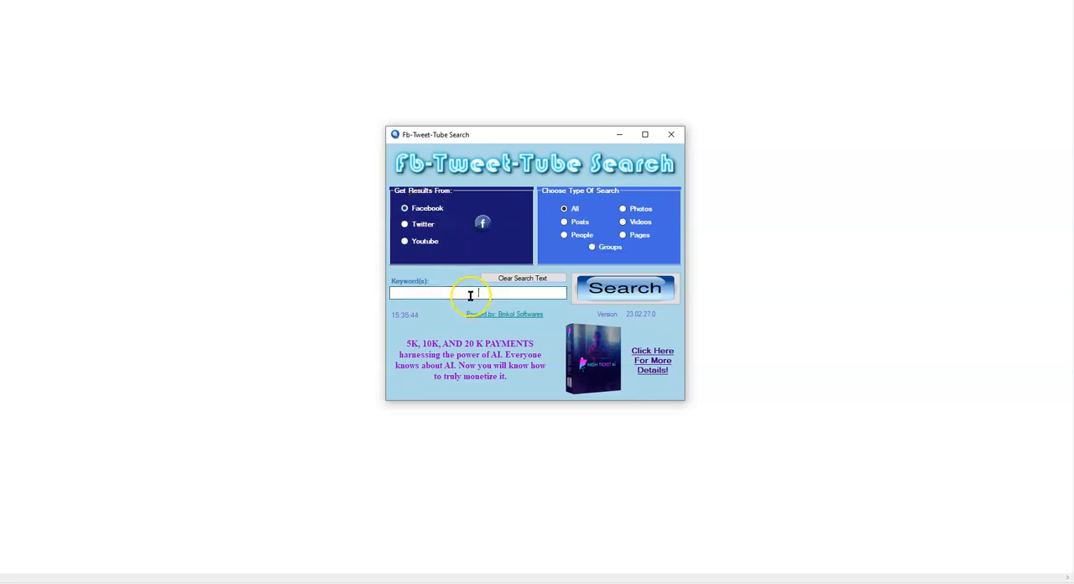
text(V)
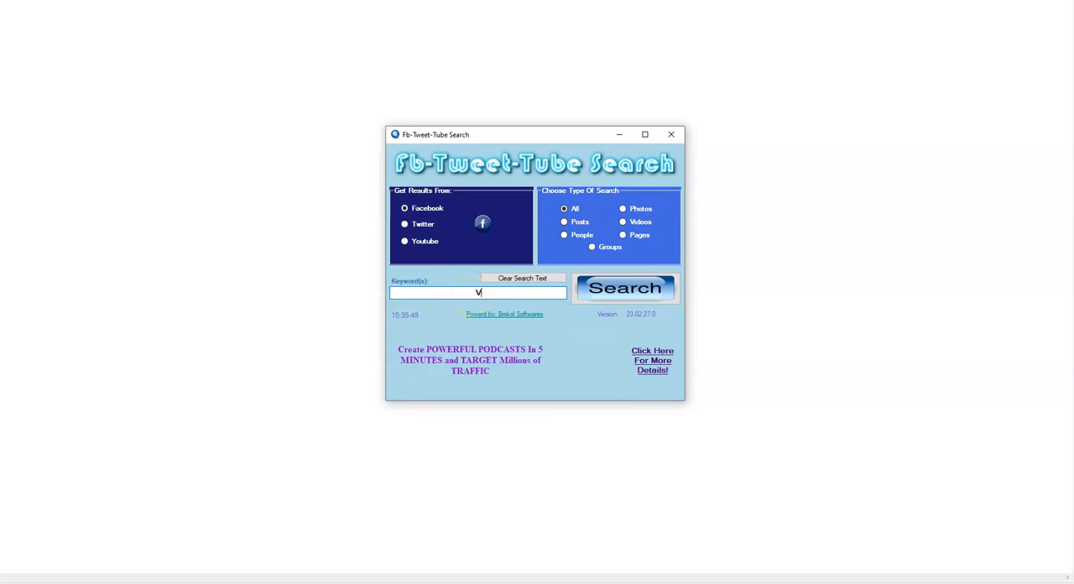
text(openAI ChatGPT)
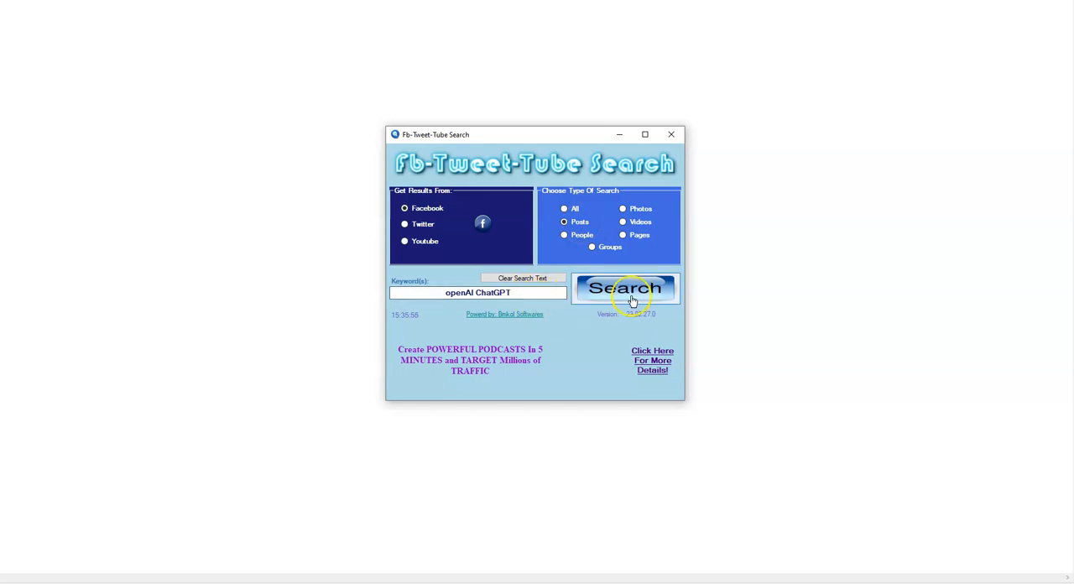
click(626, 289)
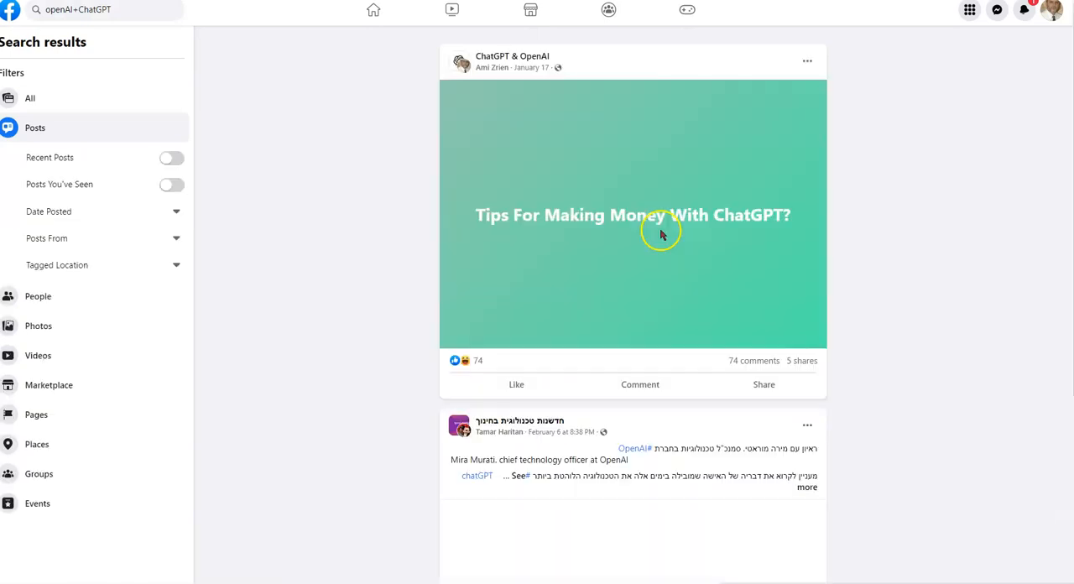
Scroll down through the Facebook 'openAI ChatGPT' post results and back up.
scroll(down, 3)
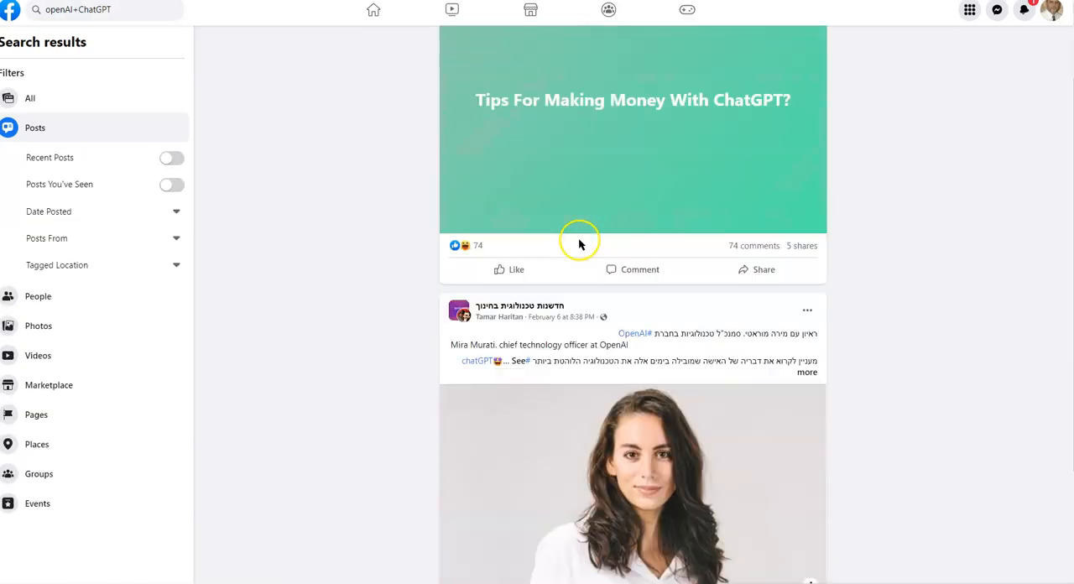
scroll(down, 3)
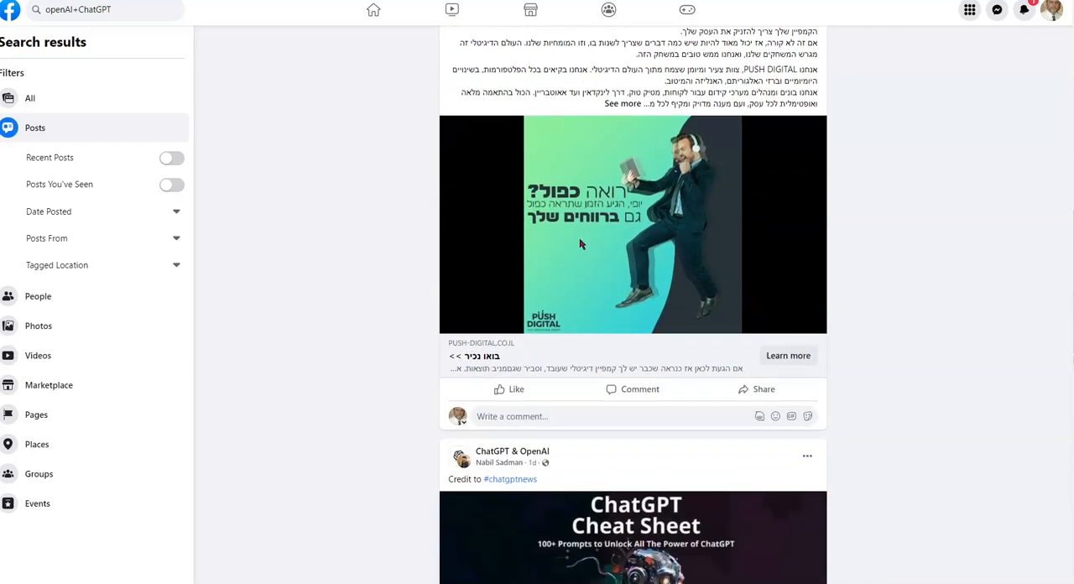
scroll(down, 3)
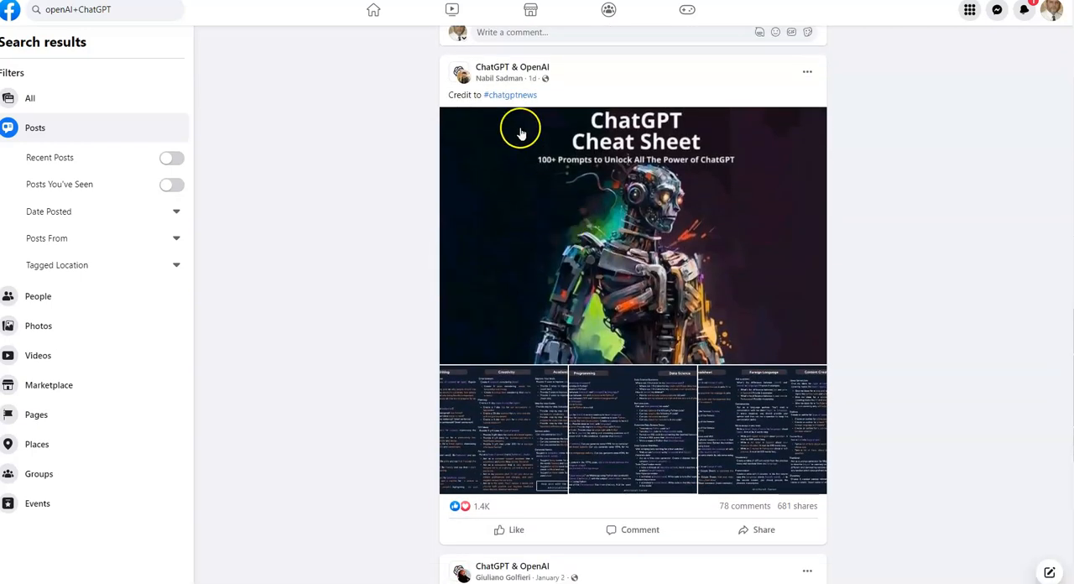
scroll(down, 3)
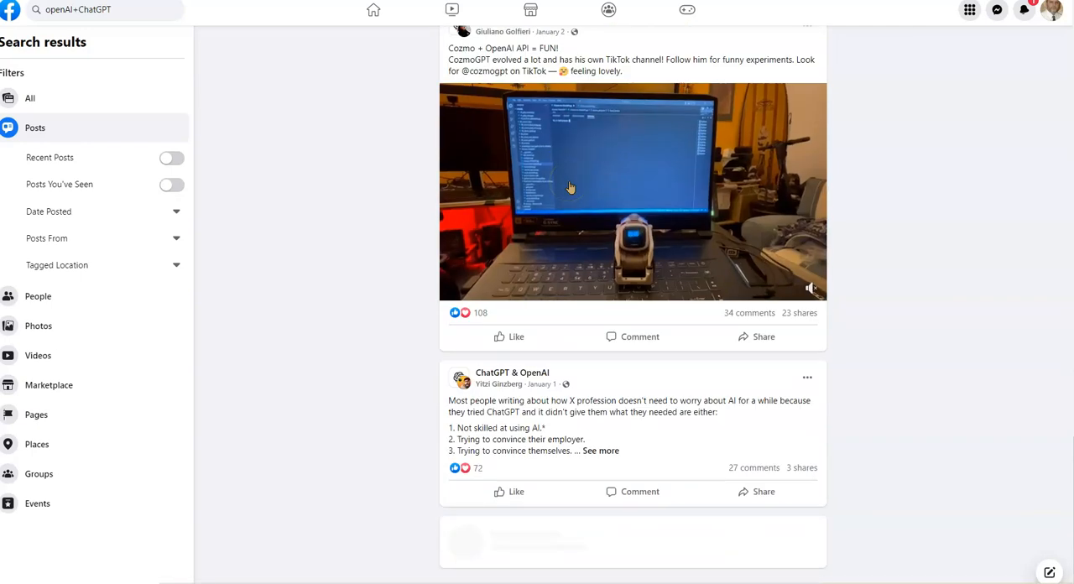
scroll(up, 3)
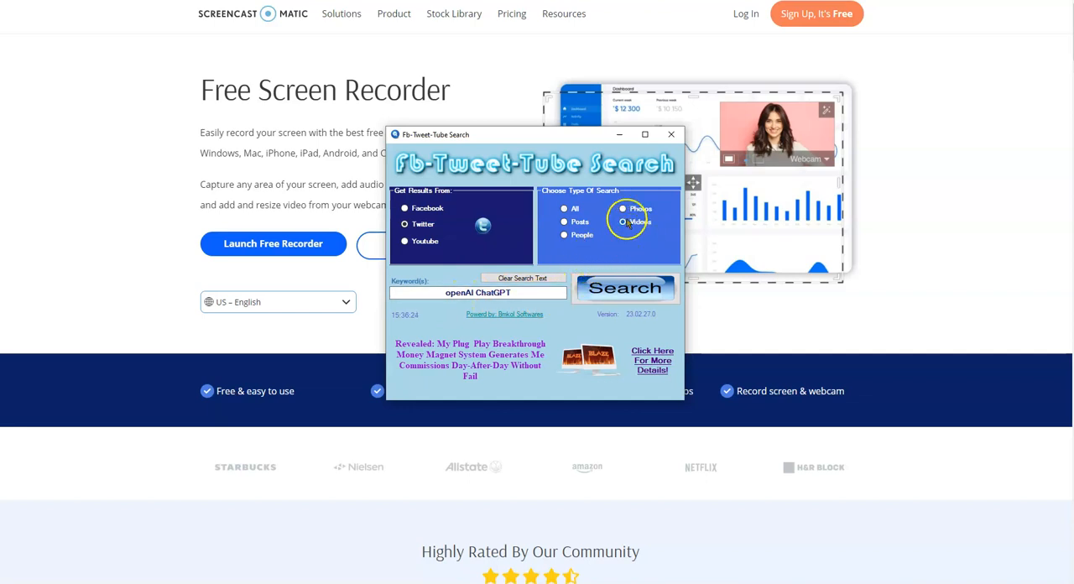
mouse_move(460, 254)
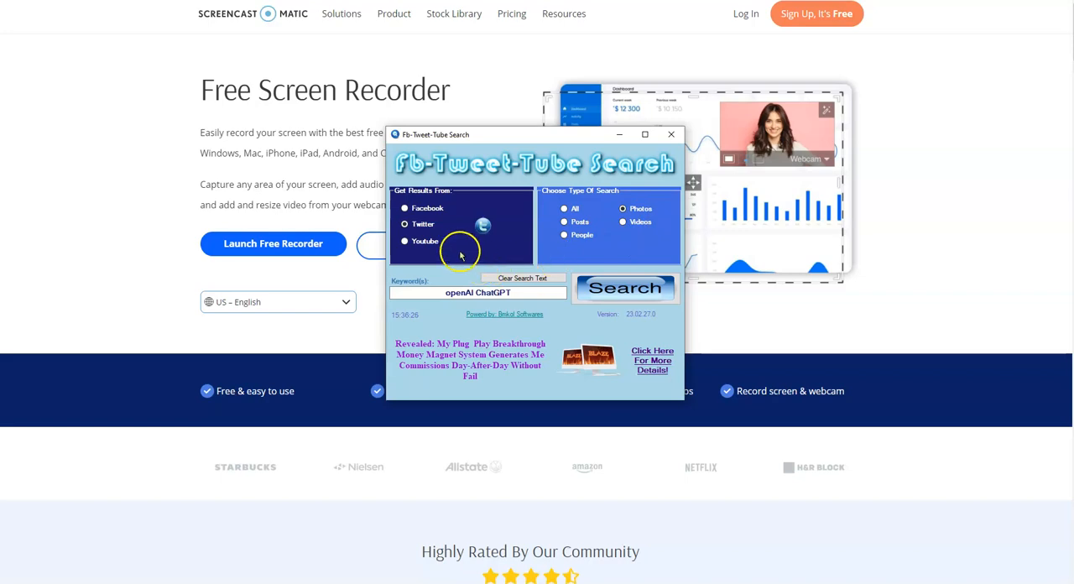
Launch the Twitter Photos search for 'openAI ChatGPT'.
click(624, 288)
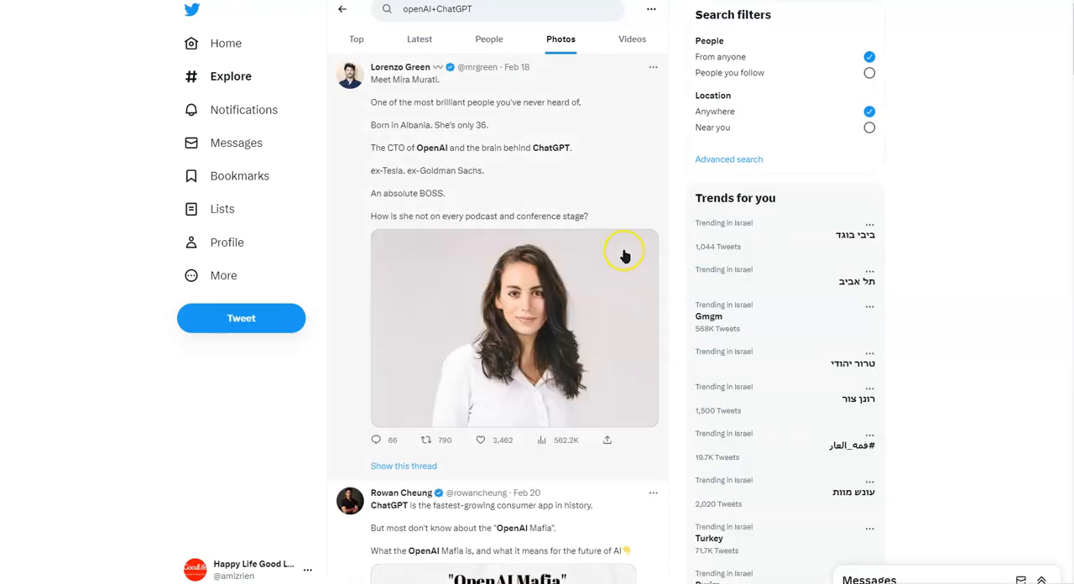
Scroll down and back up through the Twitter photo results for 'openAI ChatGPT'.
scroll(down, 3)
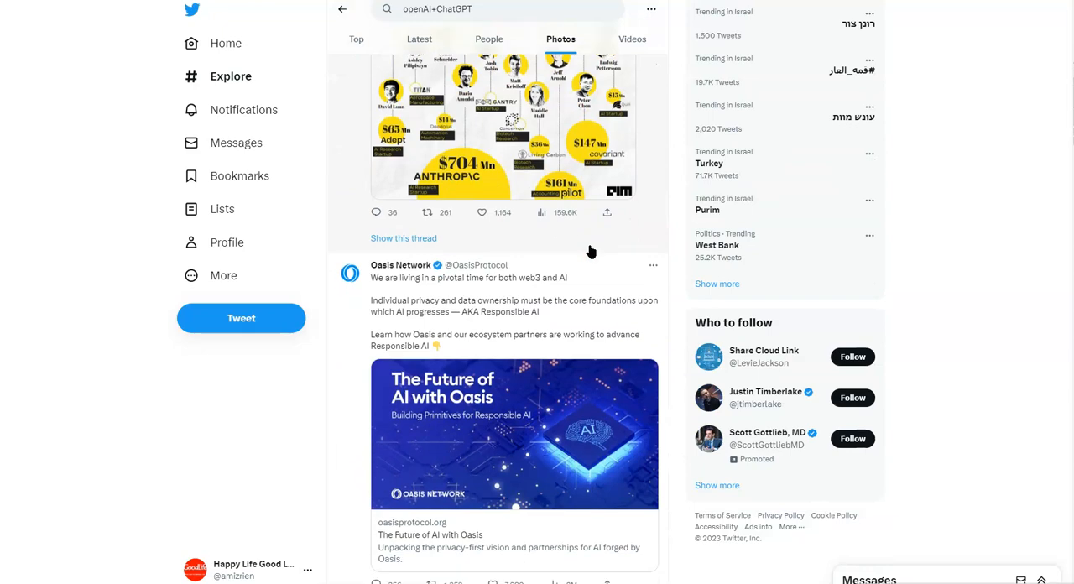
scroll(up, 3)
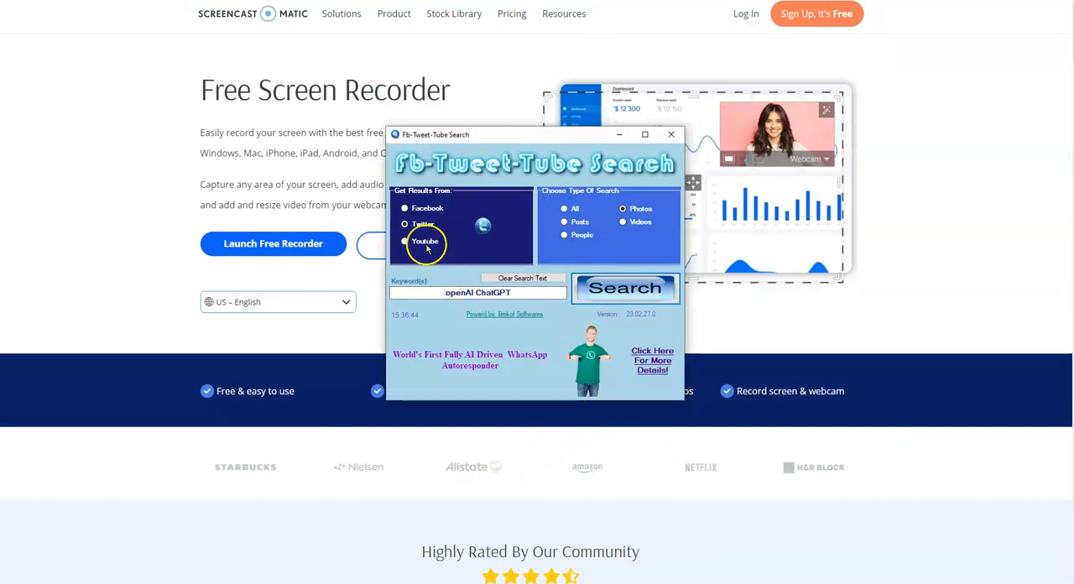
Choose YouTube as the source and run the 'openAI ChatGPT' video search.
click(406, 241)
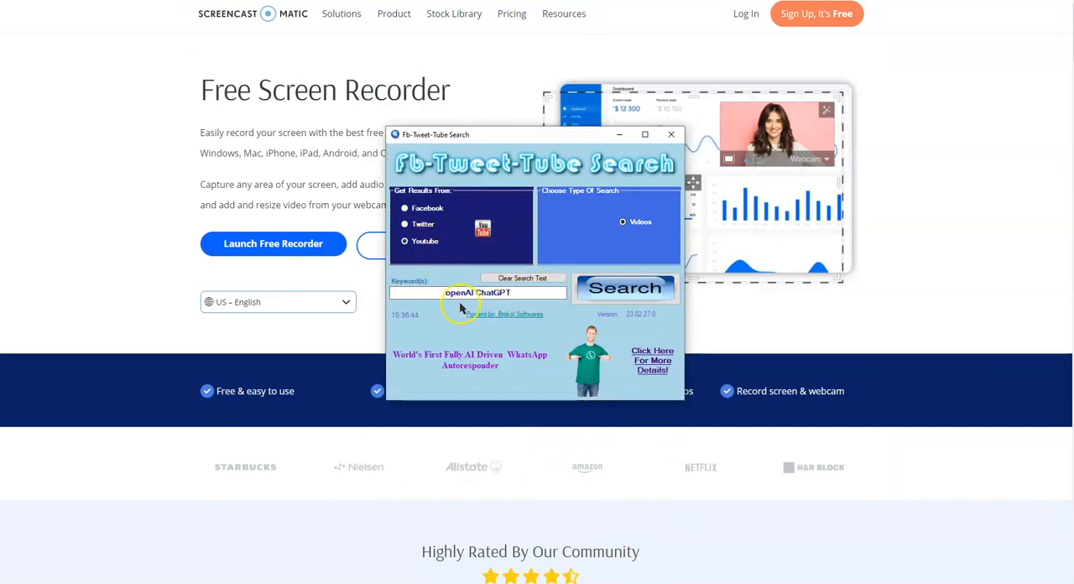
click(624, 287)
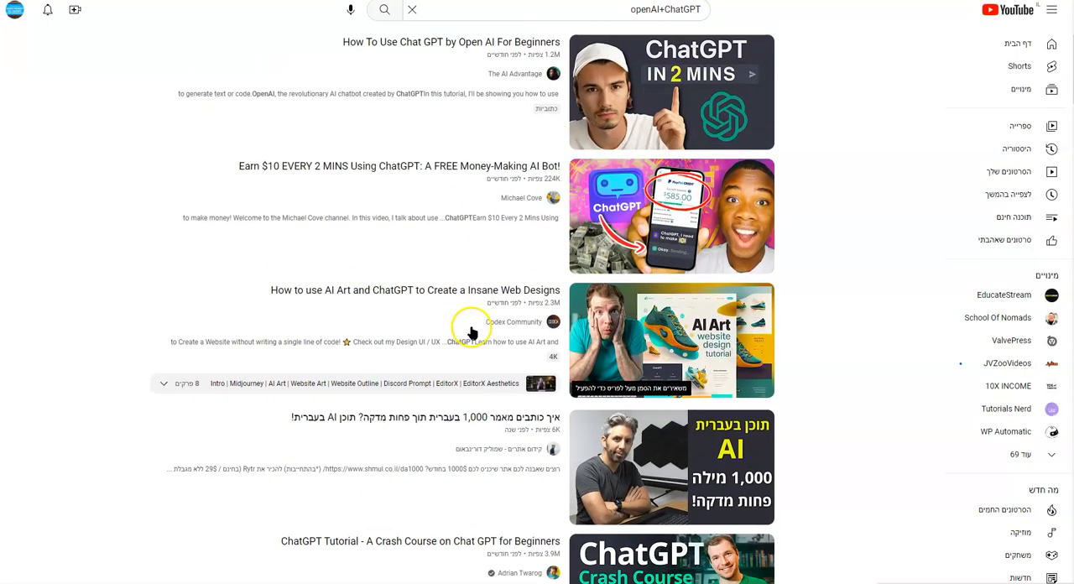
Scroll down through the YouTube video results for 'openAI ChatGPT'.
scroll(down, 3)
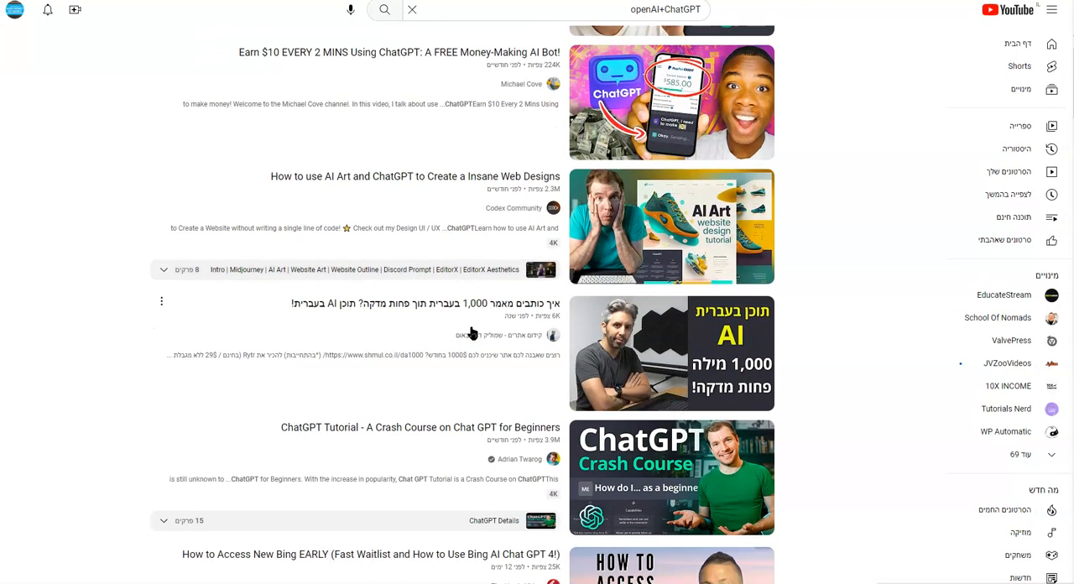
scroll(down, 3)
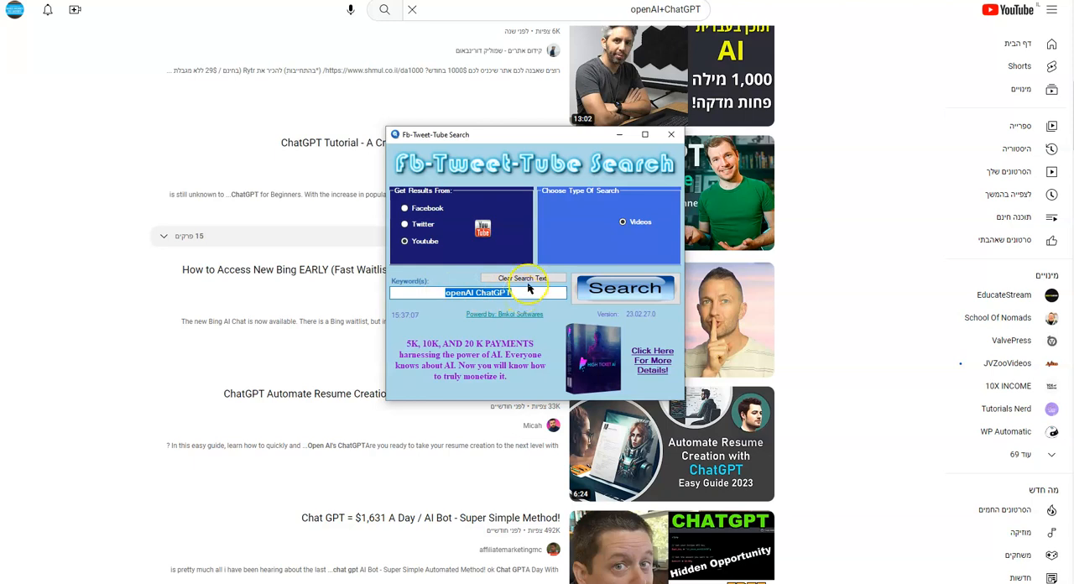
Clear the 'openAI ChatGPT' keyword and reselect Facebook as the search source.
click(523, 278)
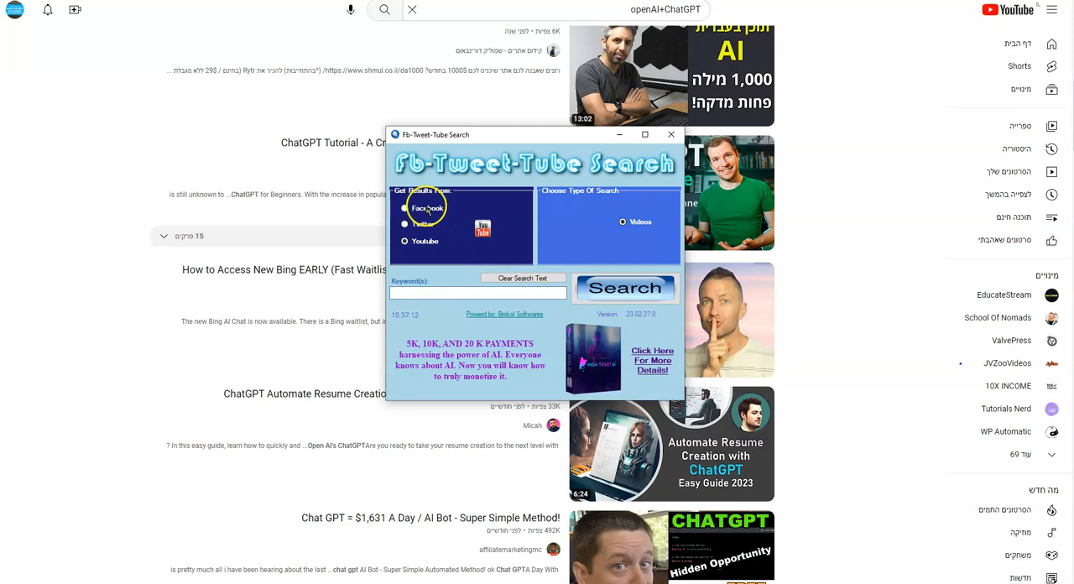
click(406, 208)
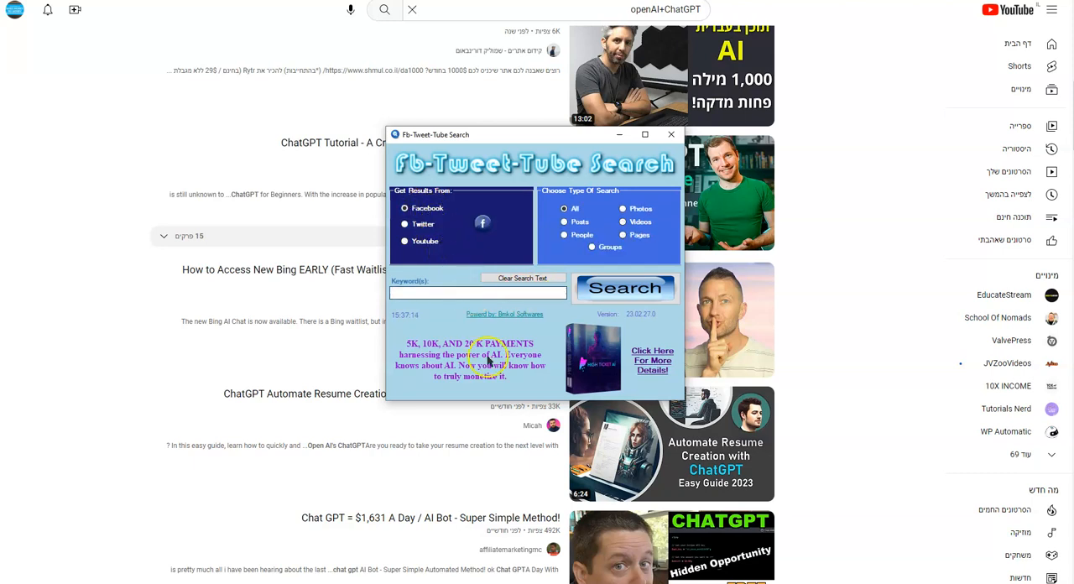